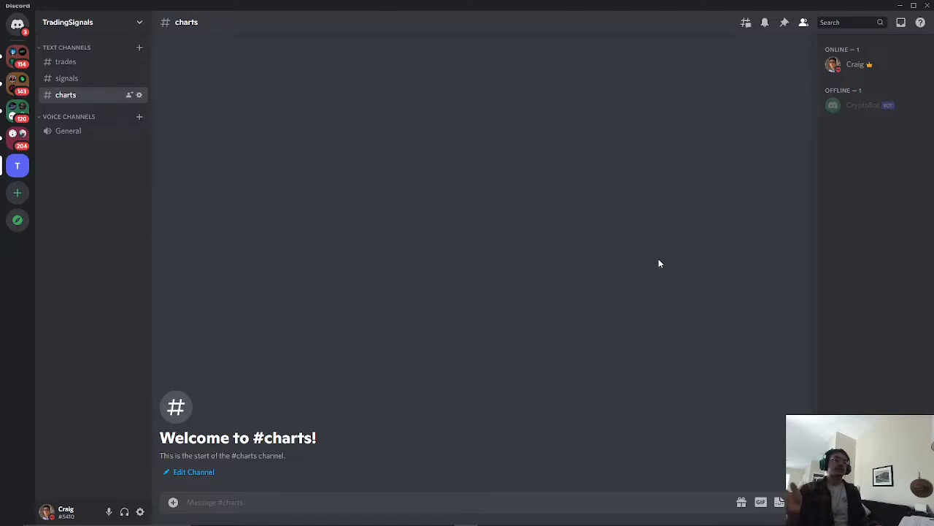
mouse_move(667, 259)
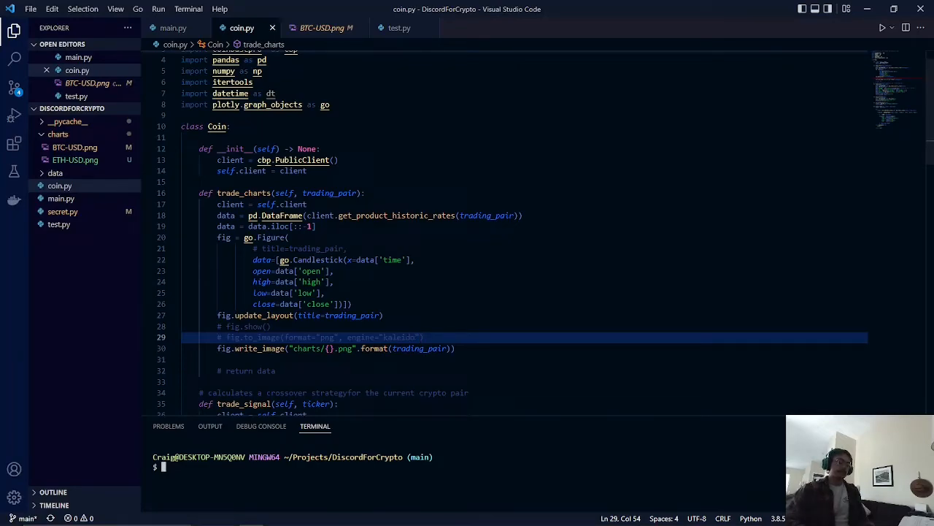
- Run python main.py in the terminal so the bot connects and registers its commands
text(python)
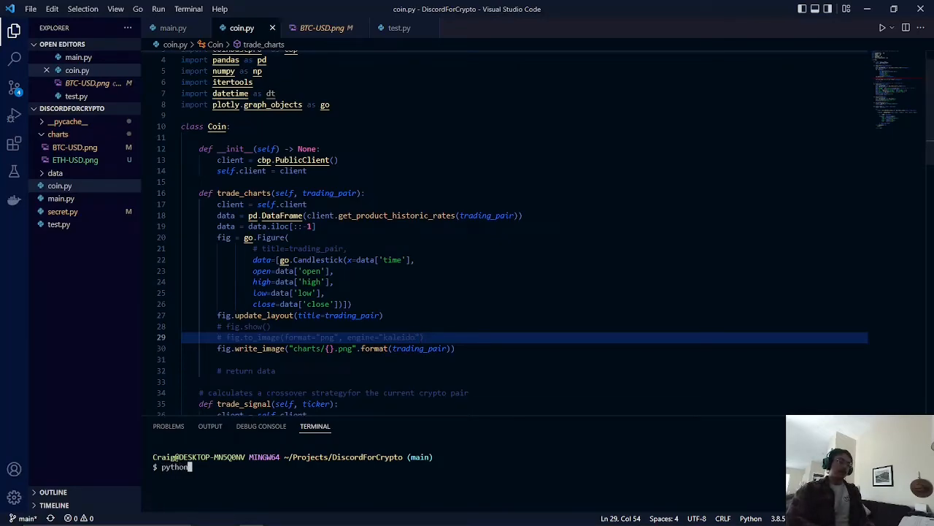
text(m)
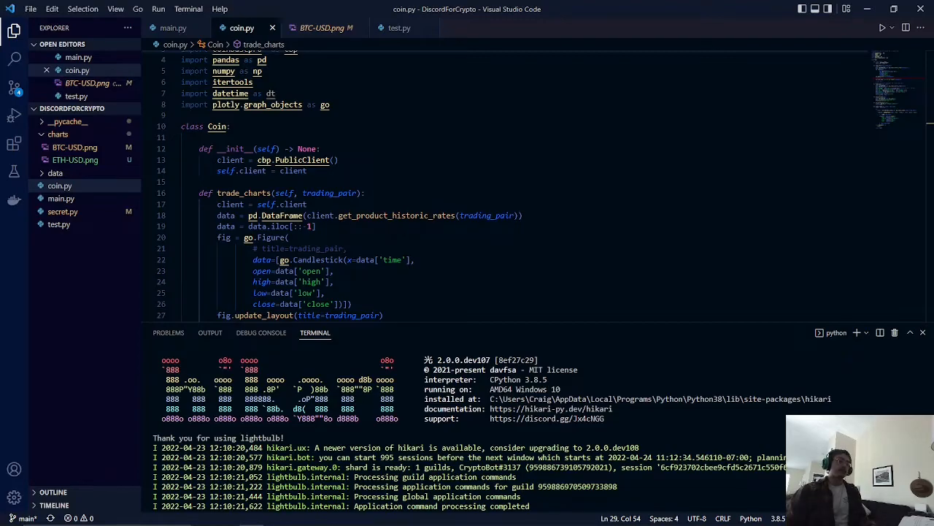
key(alt+tab)
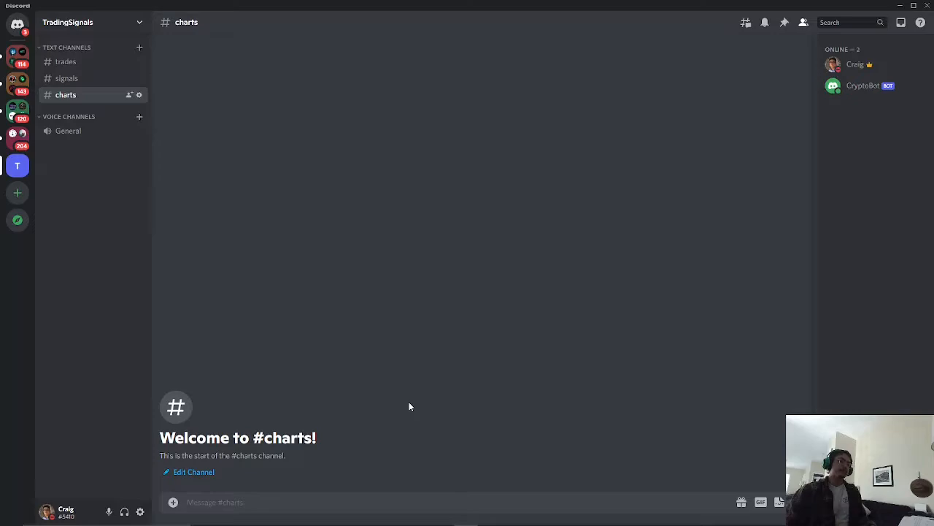
mouse_move(838, 178)
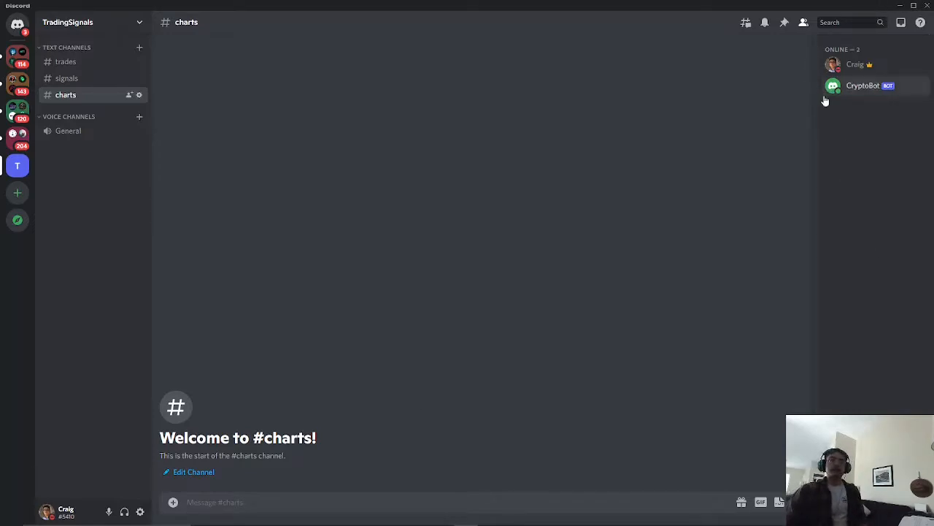
mouse_move(806, 187)
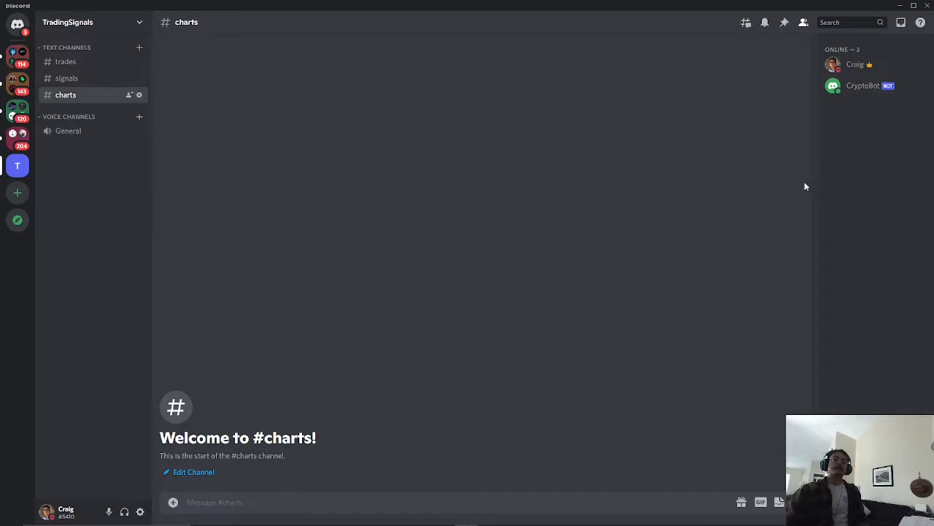
mouse_move(730, 233)
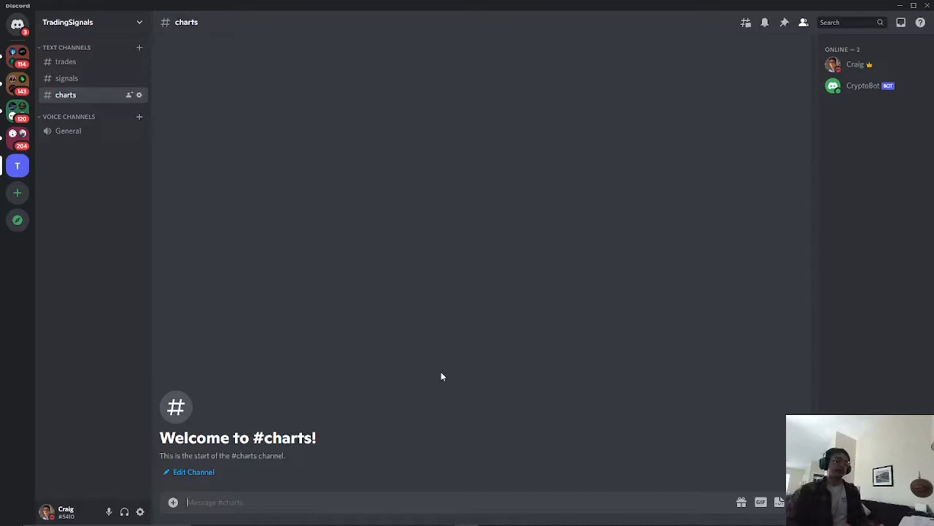
- Send /show_chart with trading_pair BTC in #charts to get CryptoBot's chart reply
text(/show_)
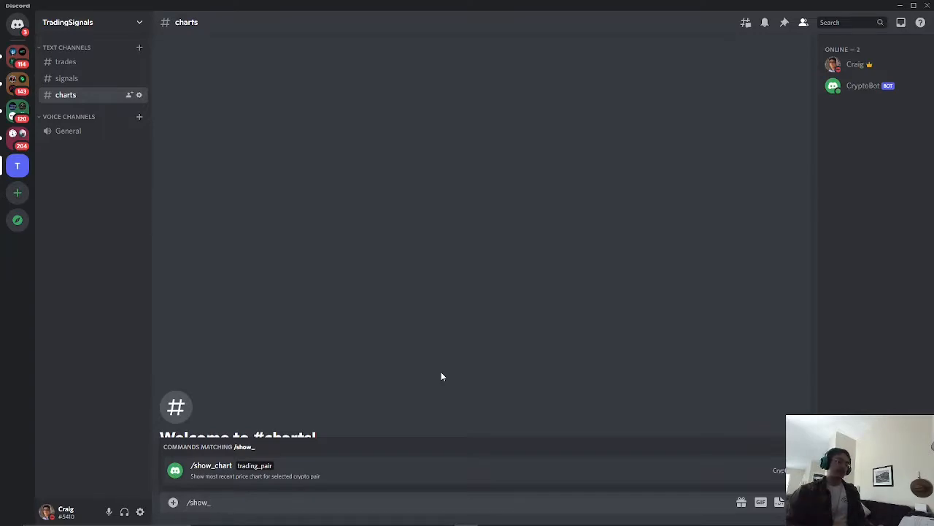
click(212, 465)
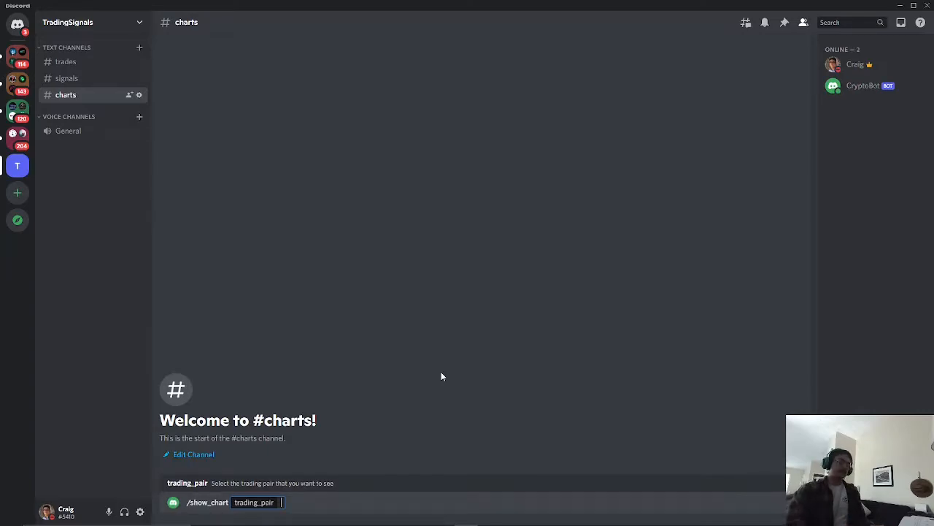
text(BTC)
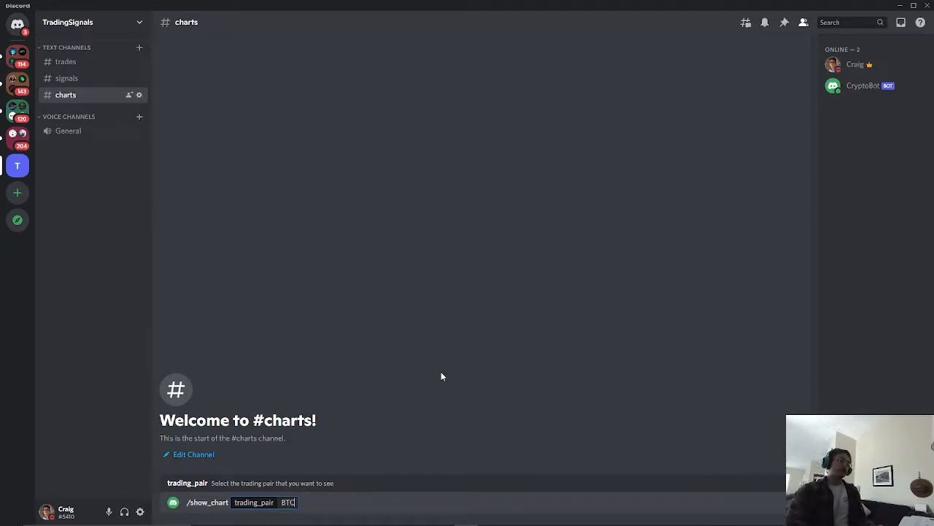
key(Enter)
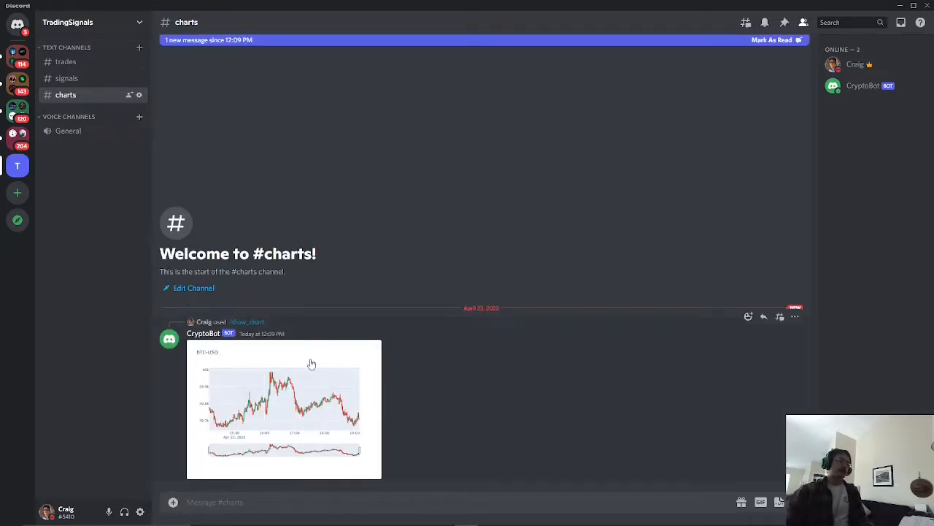
mouse_move(314, 355)
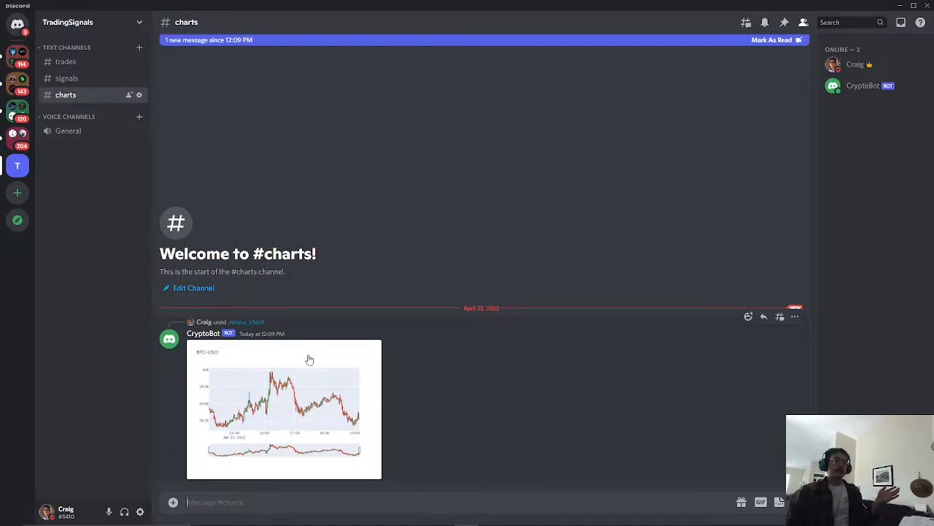
mouse_move(315, 389)
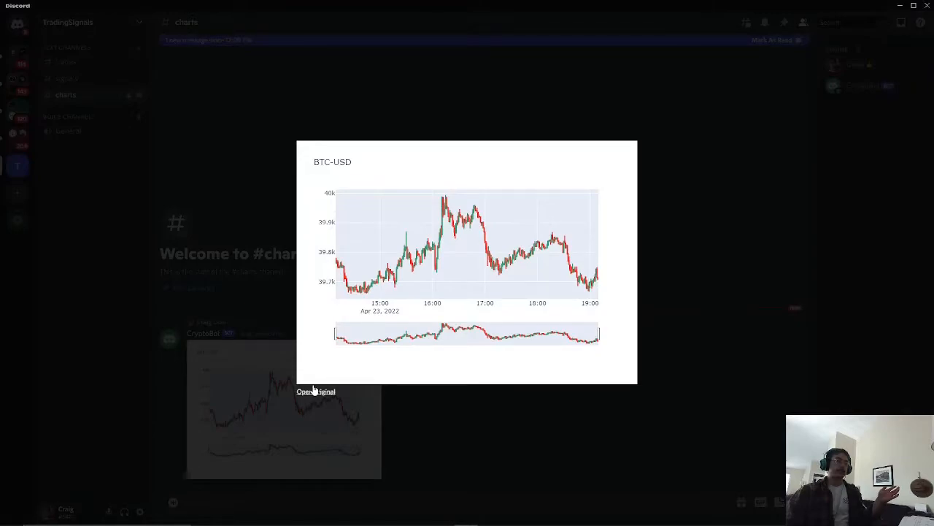
mouse_move(339, 219)
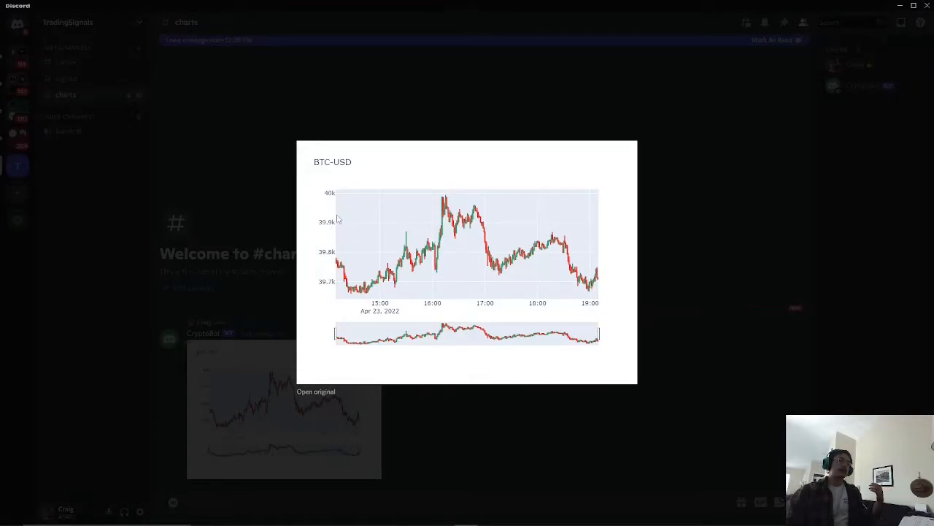
mouse_move(356, 309)
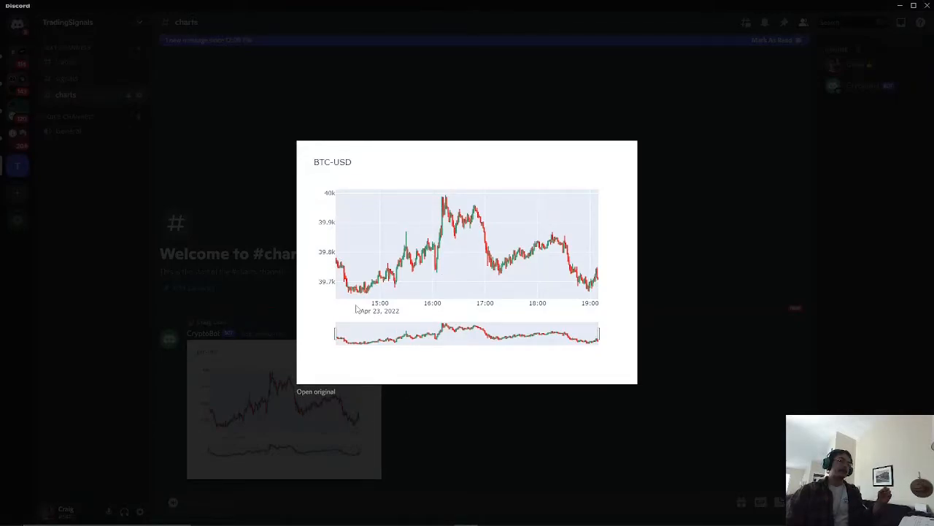
mouse_move(660, 332)
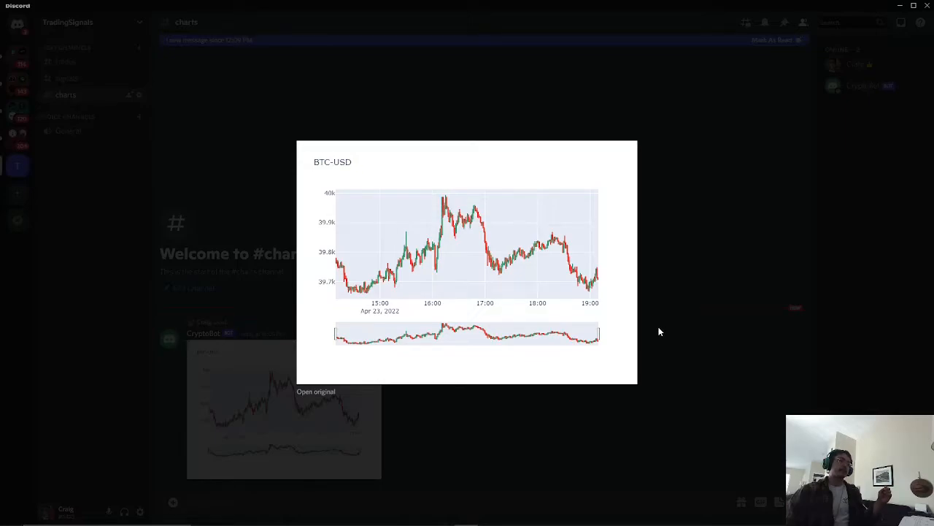
mouse_move(654, 333)
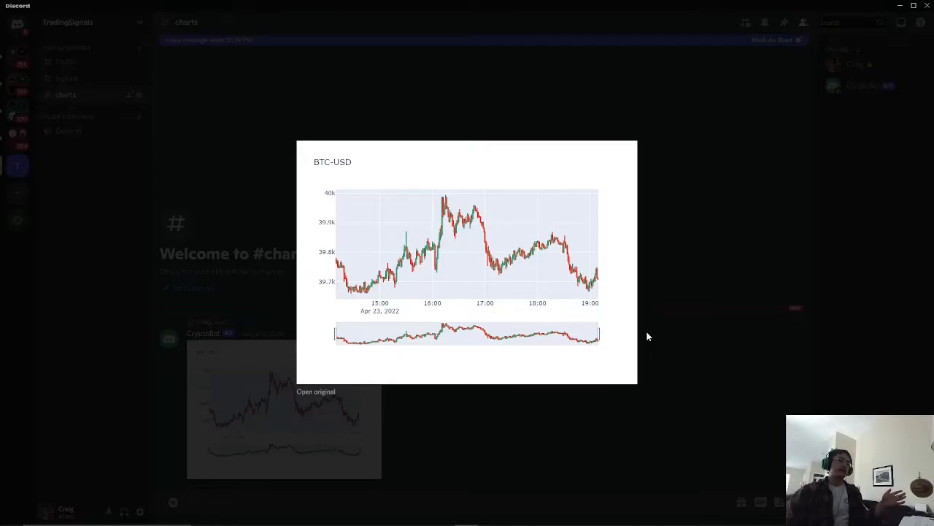
mouse_move(704, 351)
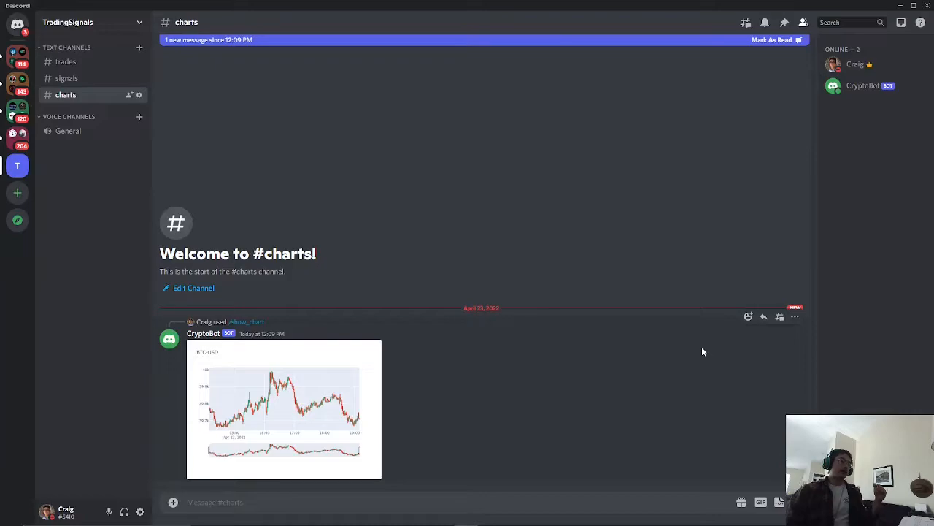
mouse_move(700, 351)
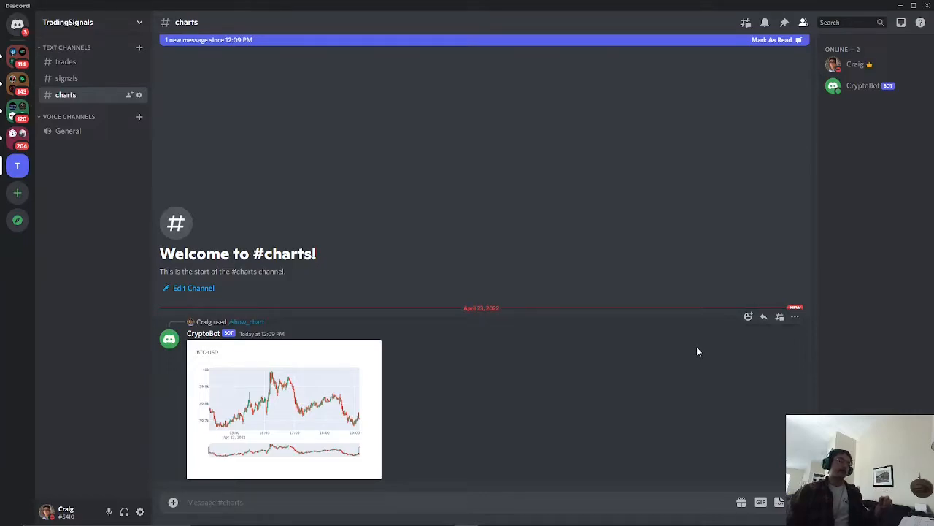
mouse_move(684, 345)
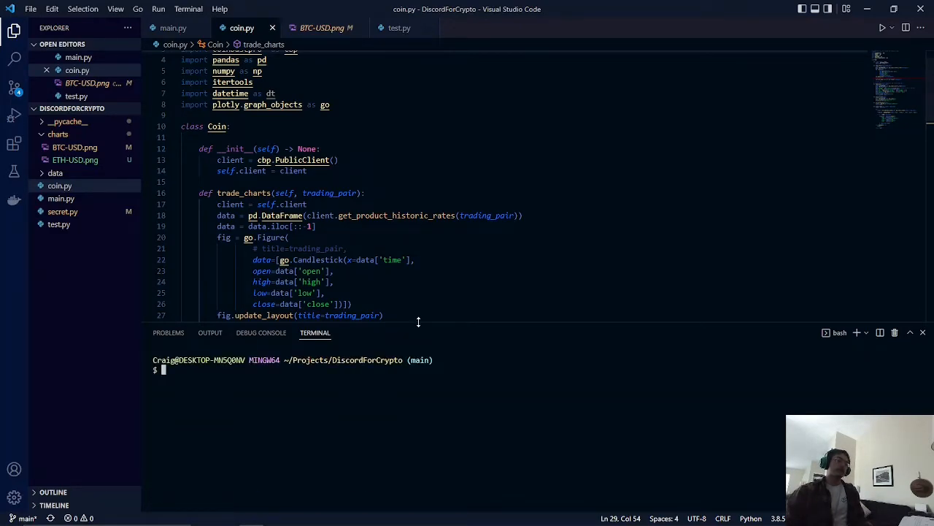
- Bring up main.py's show_chart command that sends the saved chart image
click(173, 27)
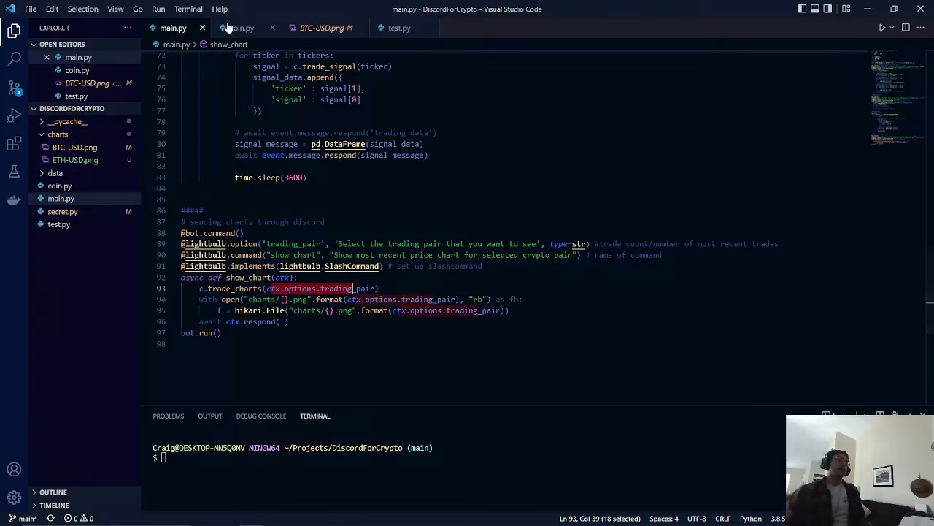
- Review coin.py's trade_charts with its plotly import and fig.write_image, then view BTC-USD.png
click(241, 28)
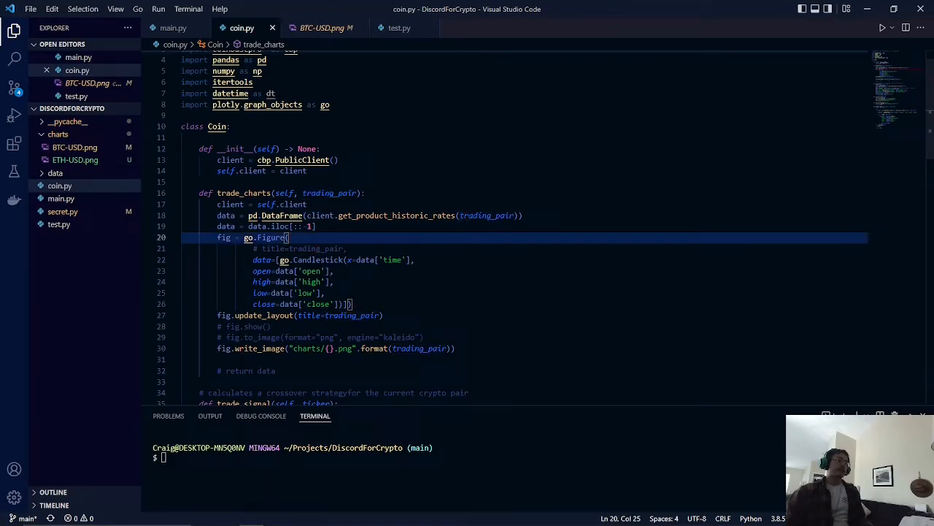
drag(289, 236, 351, 304)
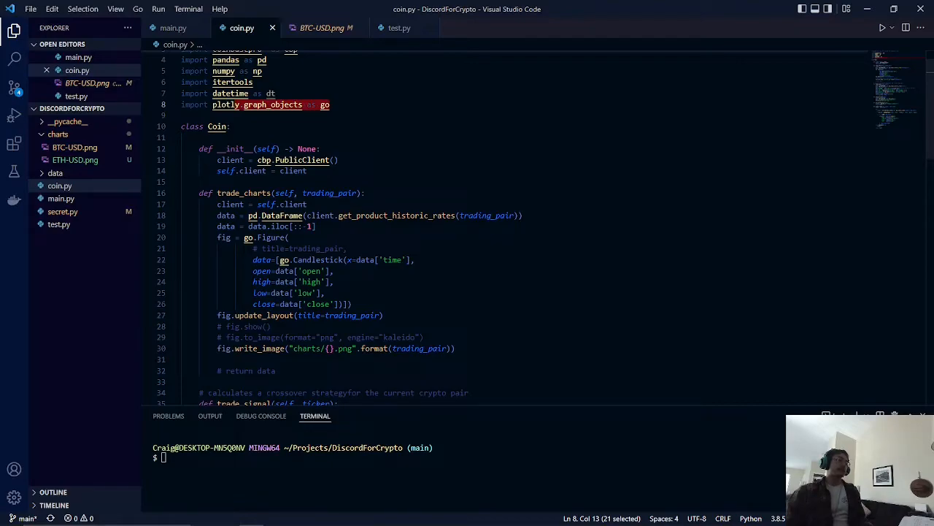
click(353, 303)
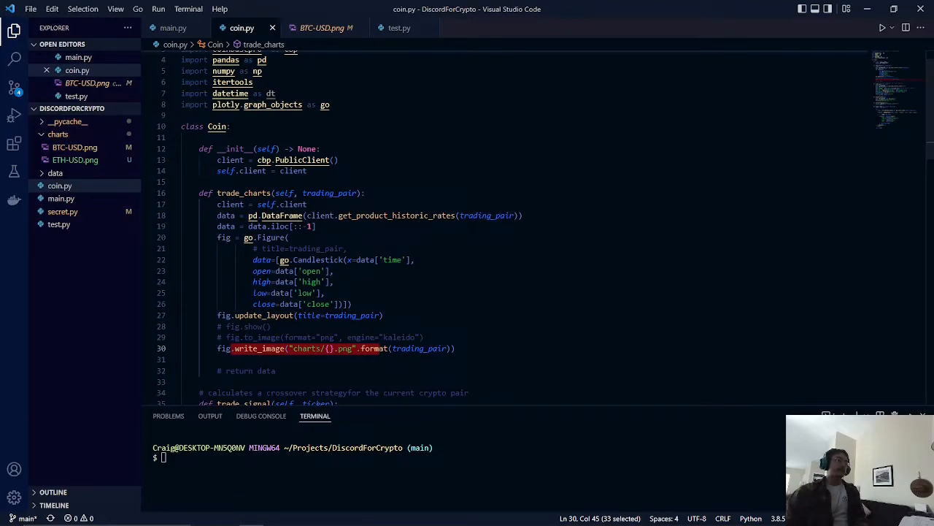
click(74, 146)
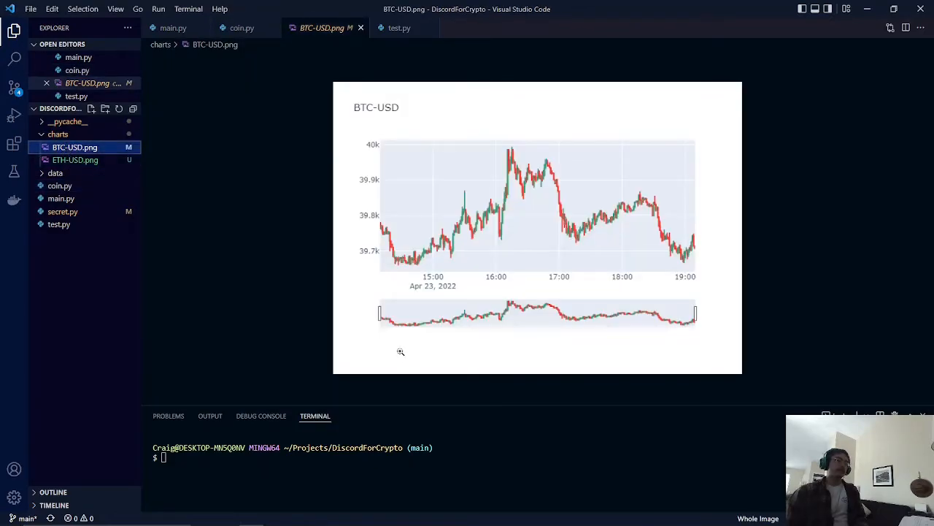
mouse_move(554, 214)
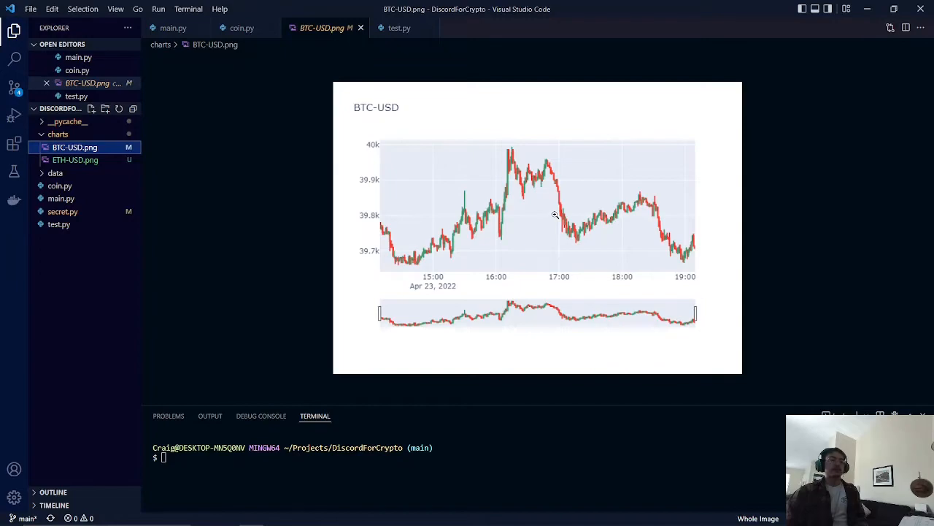
mouse_move(250, 66)
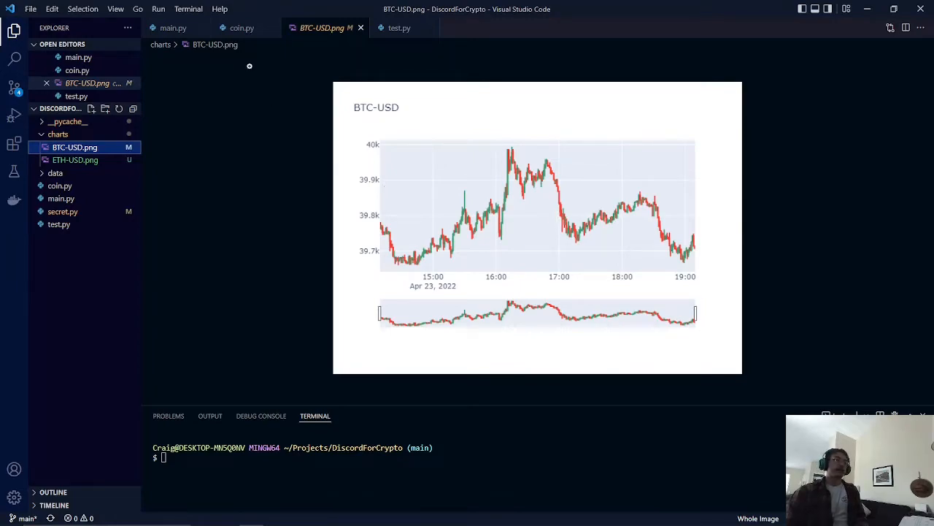
click(243, 27)
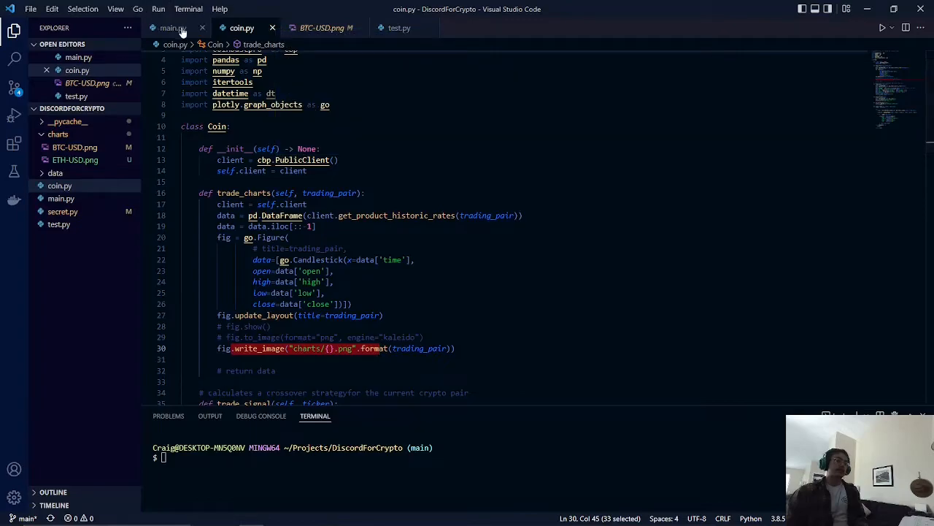
- Highlight ctx.respond(f) in main.py's show_chart, then show the chart reply in Discord
click(172, 28)
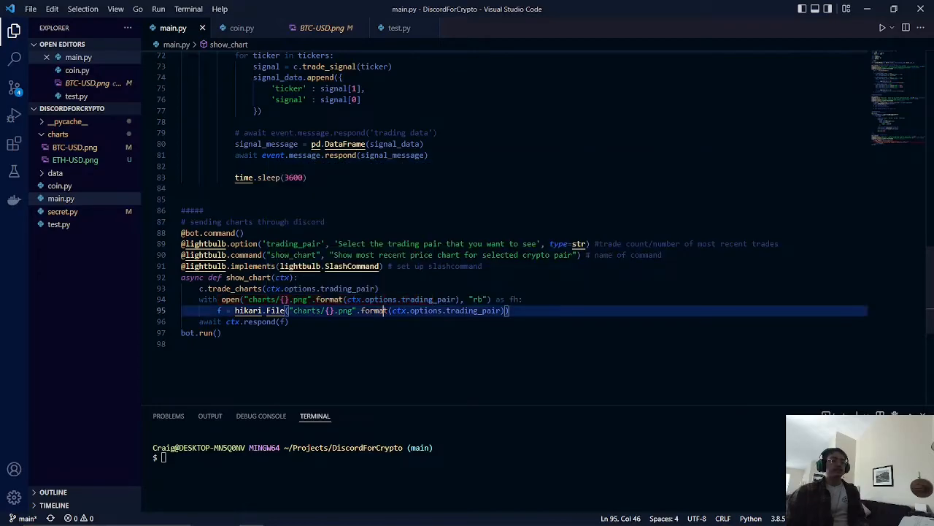
double_click(248, 310)
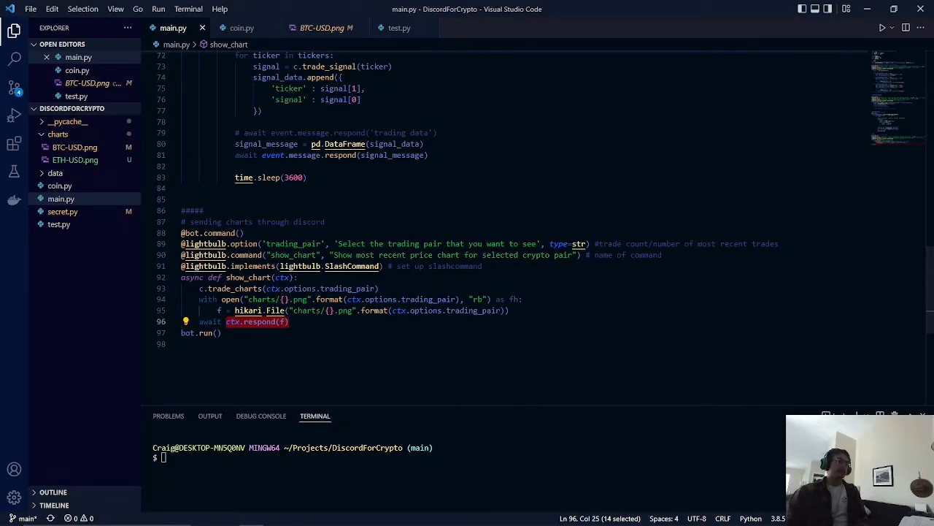
key(alt+tab)
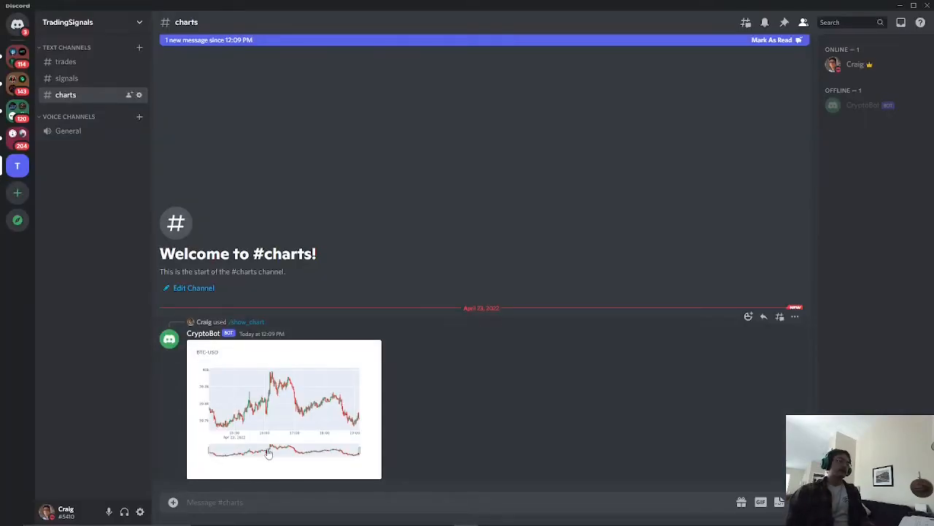
click(283, 409)
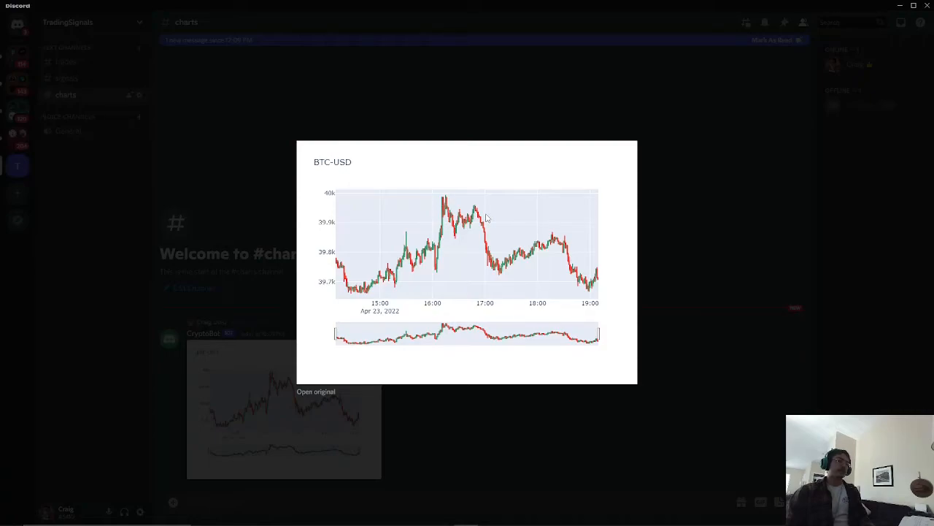
mouse_move(736, 385)
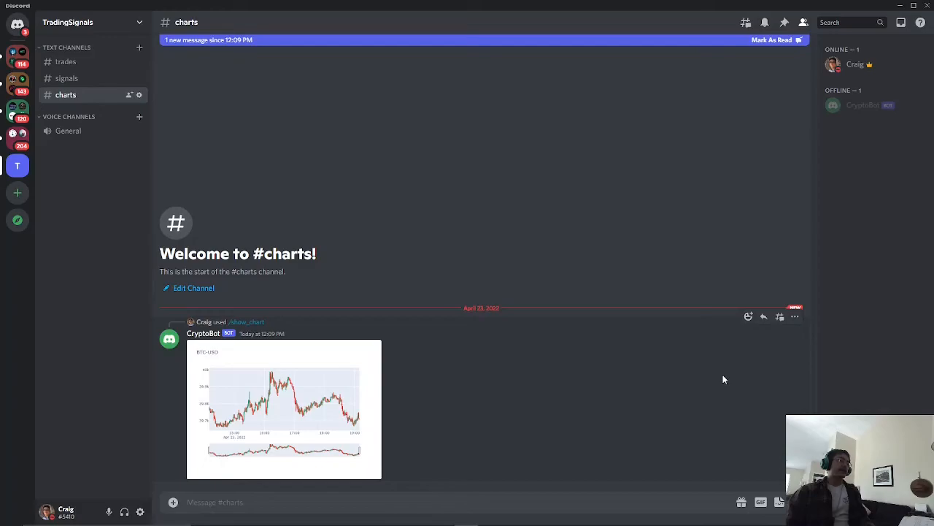
mouse_move(733, 375)
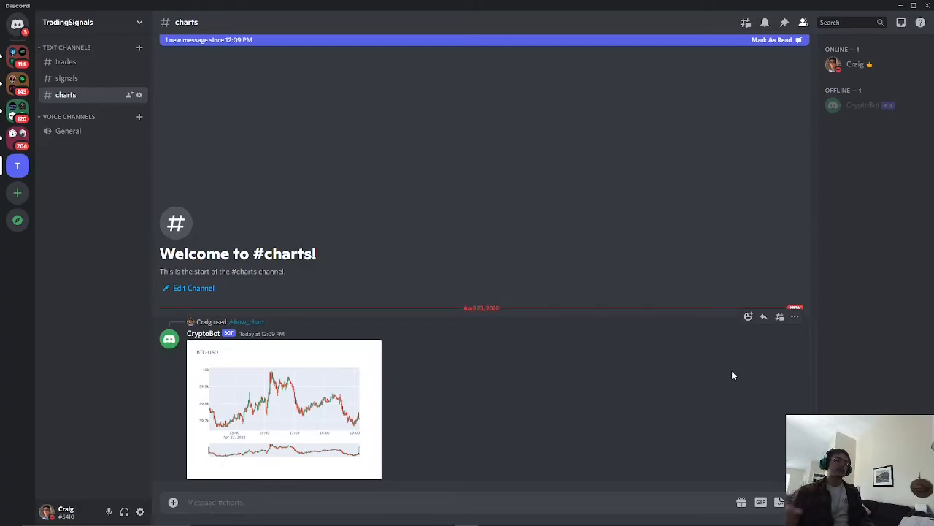
mouse_move(740, 394)
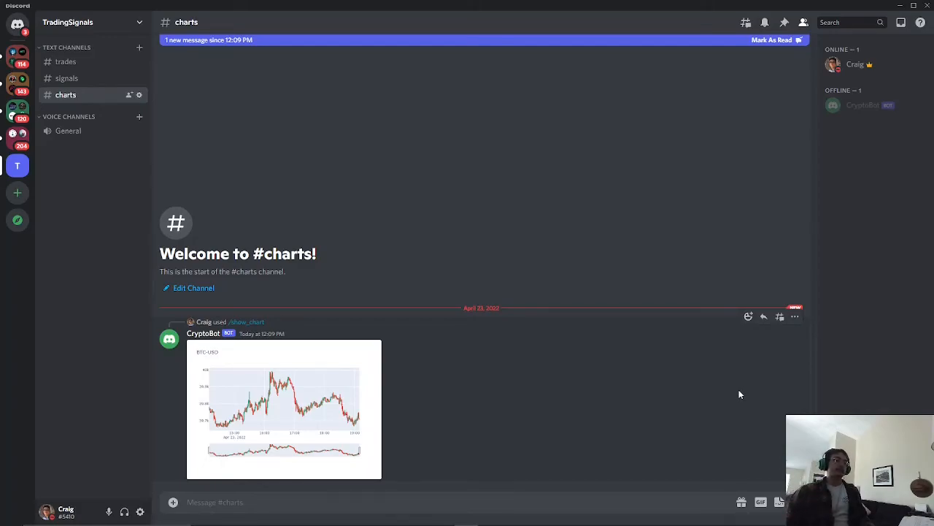